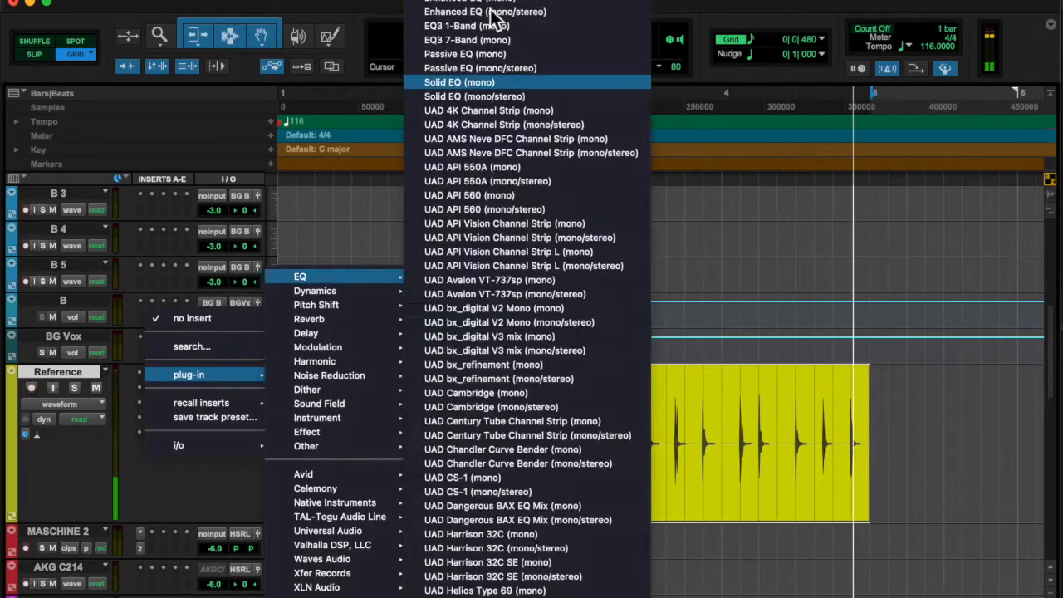
Insert EQ3 1-Band and Transient Master (mono/stereo) on the Reference track's insert slots
left_click(466, 25)
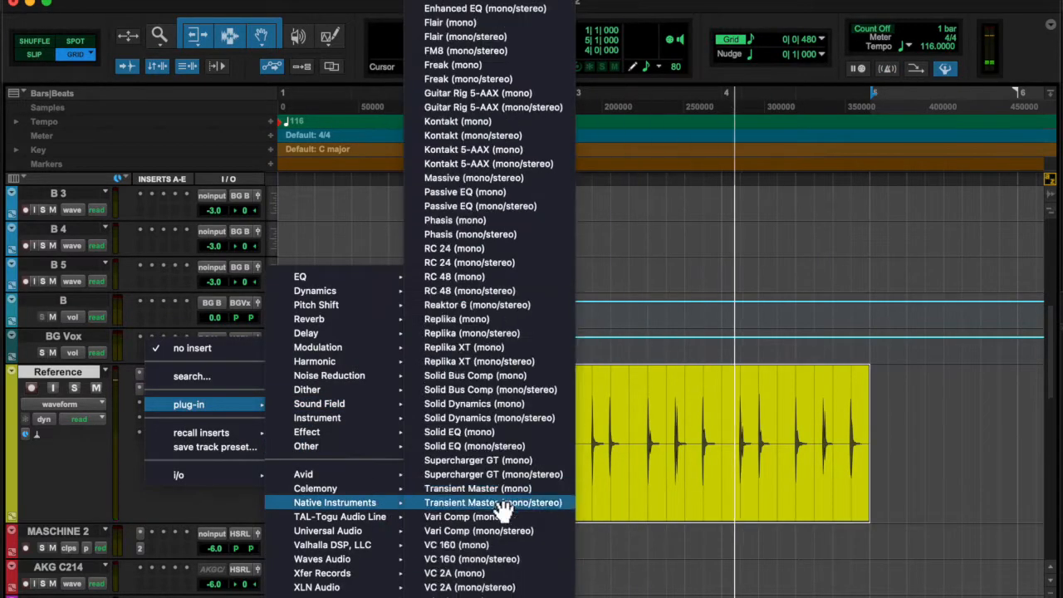
left_click(492, 502)
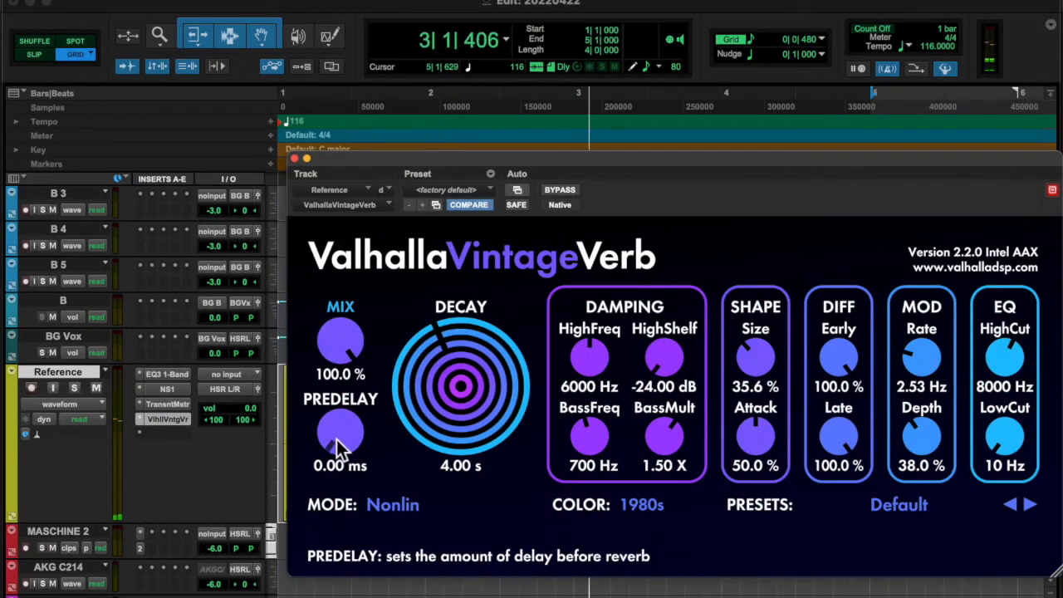
mouse_move(837, 448)
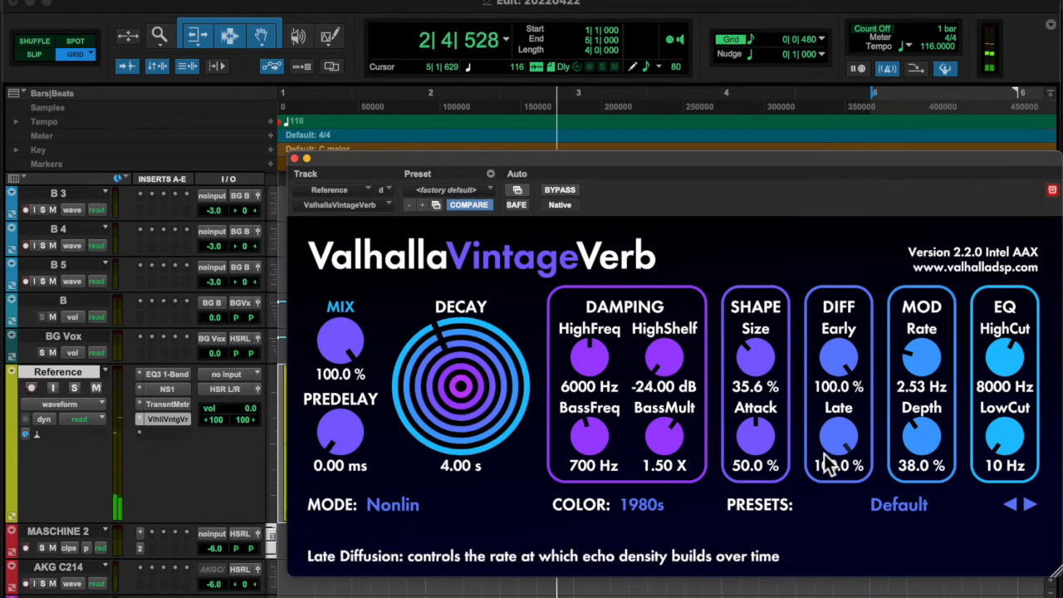